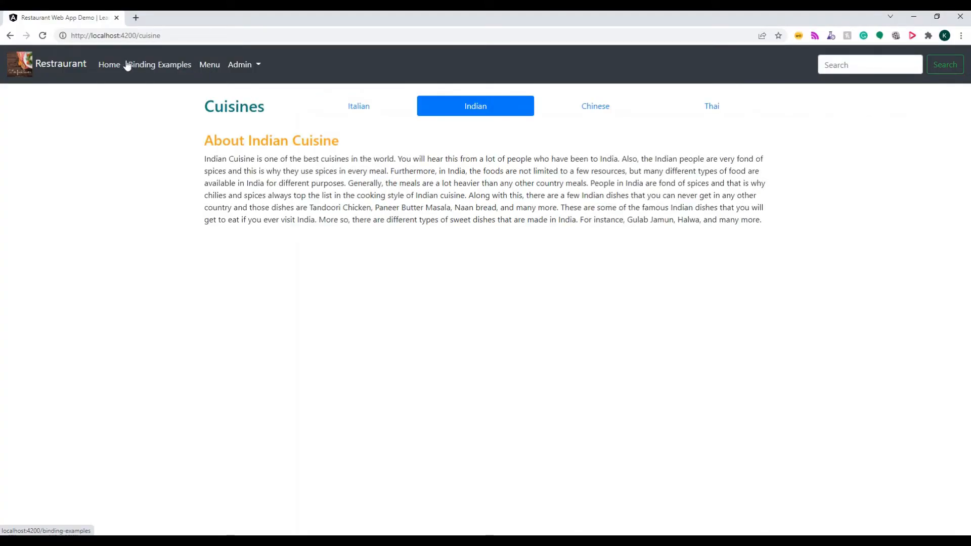
Browse Binding Examples, Admin Cuisine, Menu, Home and Admin Category pages to watch route changes
click(108, 65)
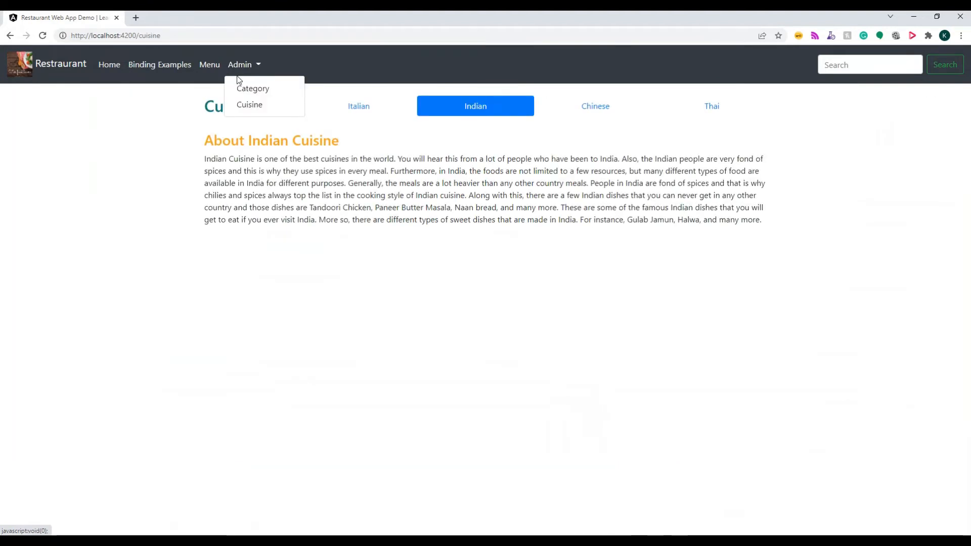
click(249, 104)
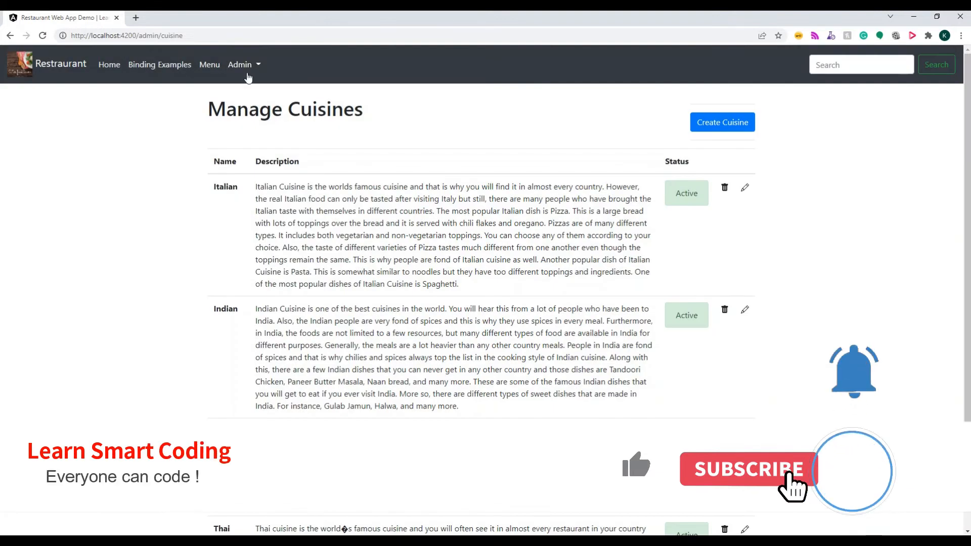
click(722, 122)
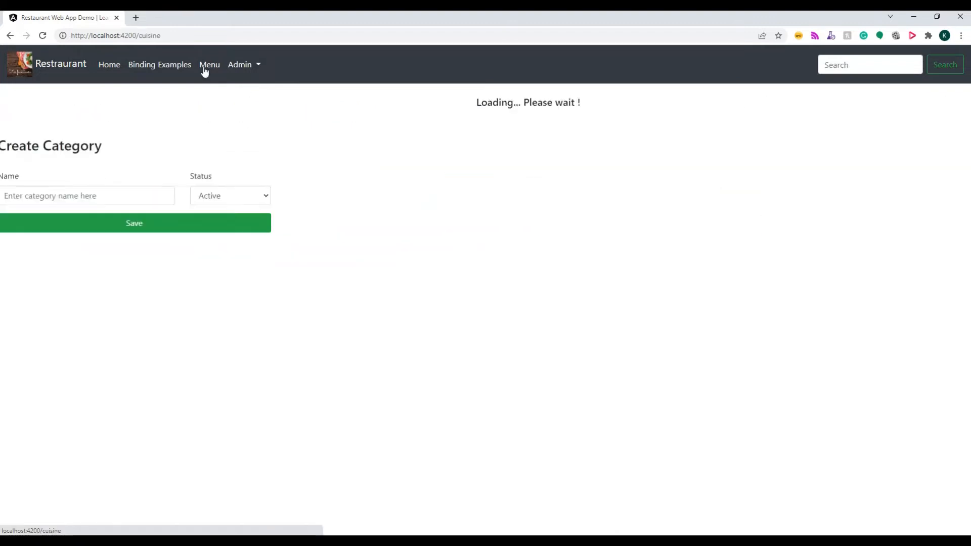
click(109, 64)
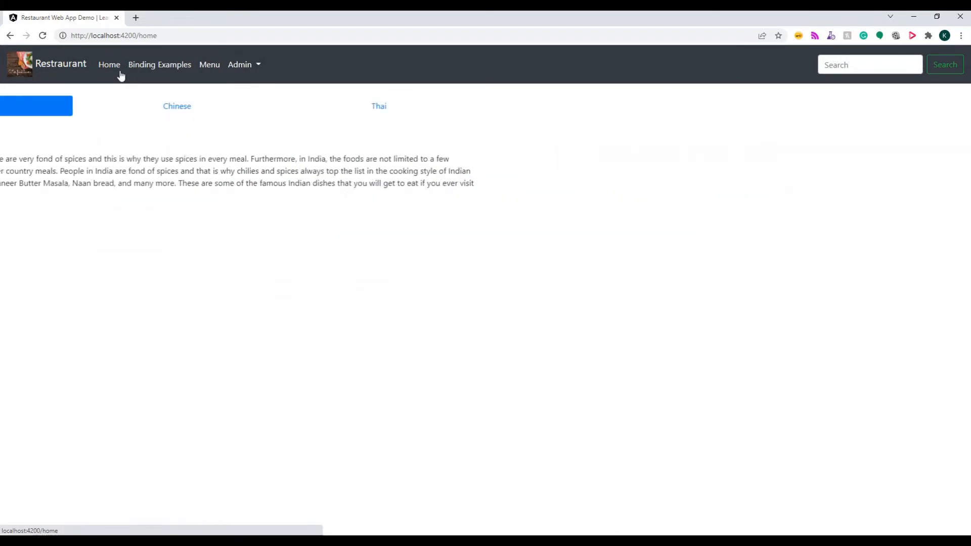
click(159, 64)
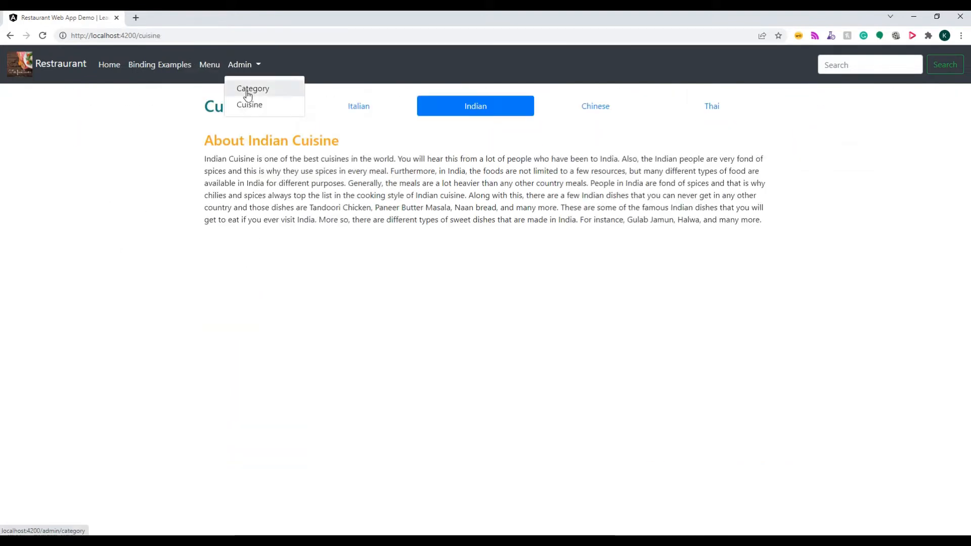
click(249, 104)
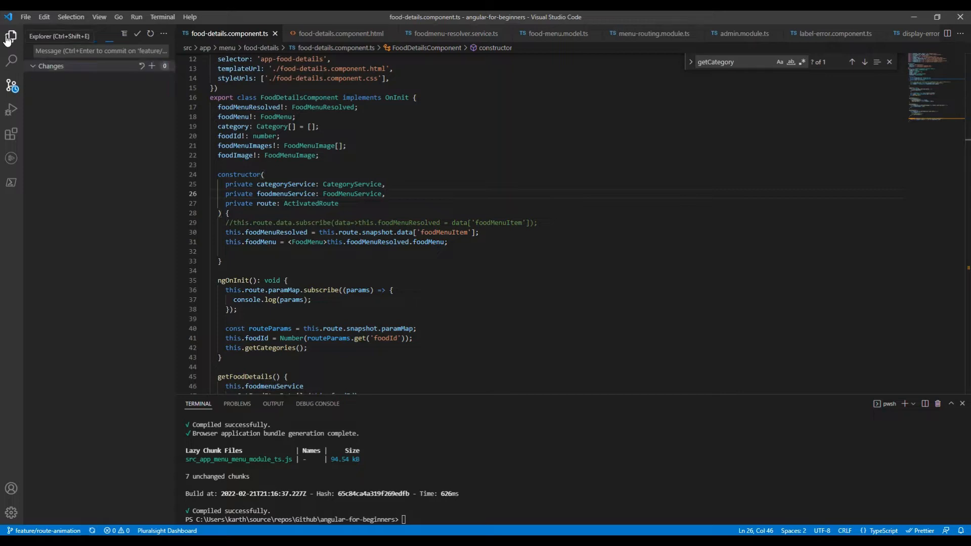
Open app.module.ts from the Explorer to check BrowserAnimationsModule in its imports
click(11, 36)
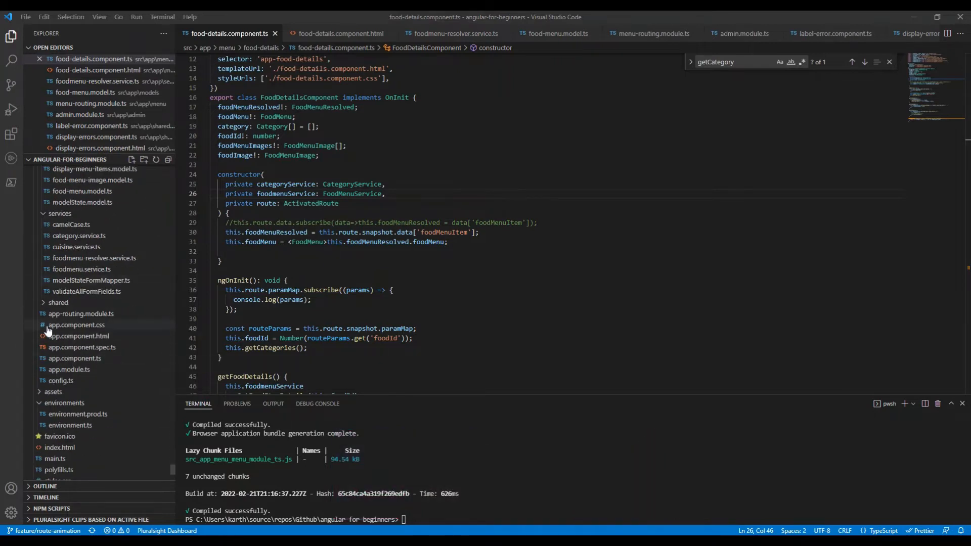
click(69, 369)
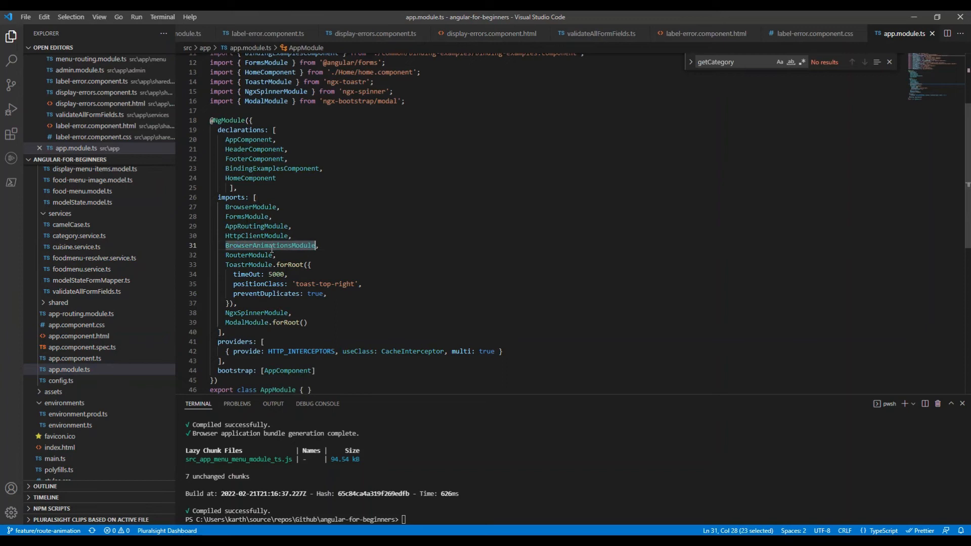
mouse_move(271, 245)
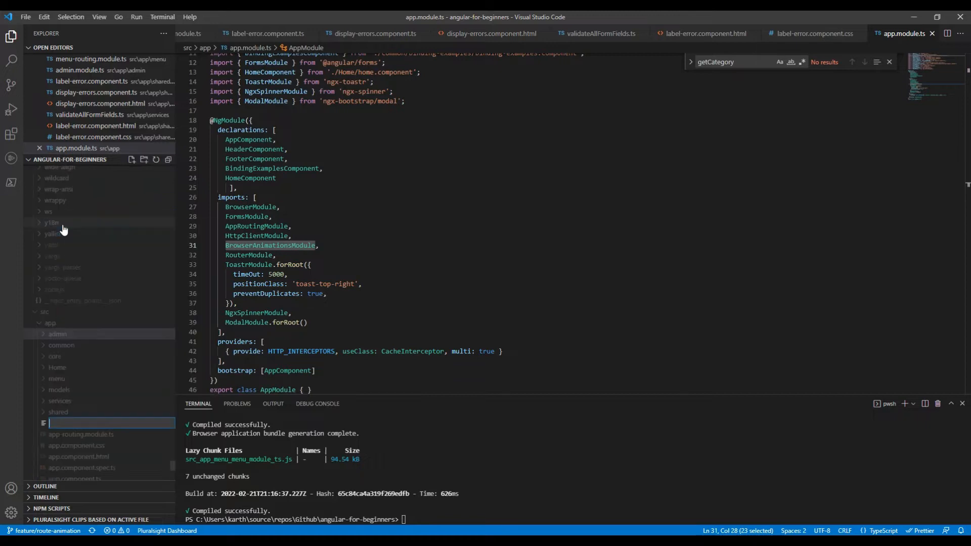
Create app.animation.ts with the slideInAnimation trigger using query, group and animate
text(ap)
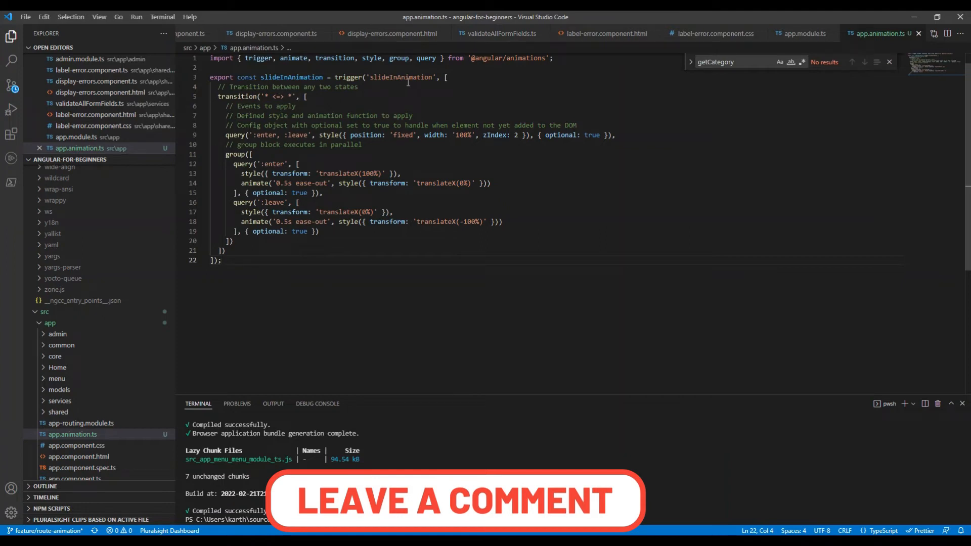
double_click(291, 77)
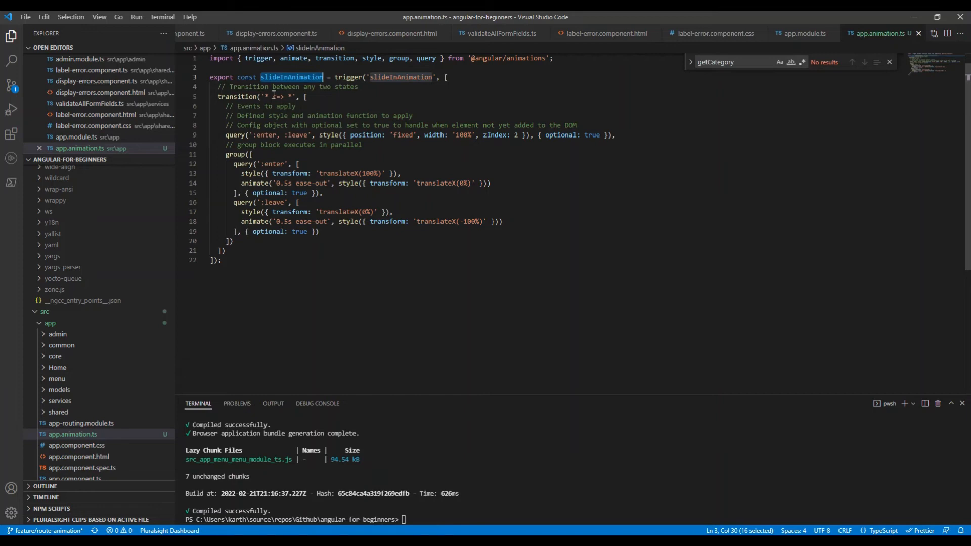
double_click(278, 96)
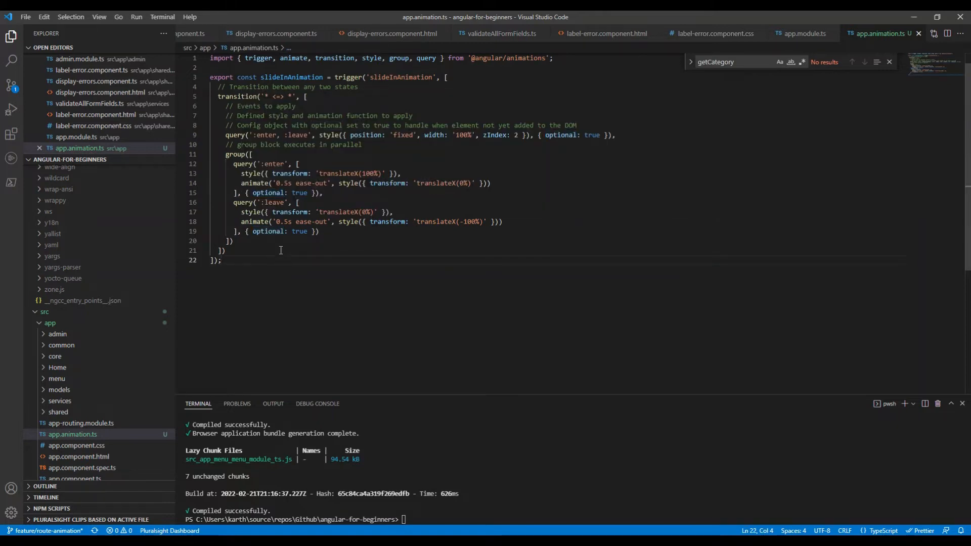
mouse_move(276, 252)
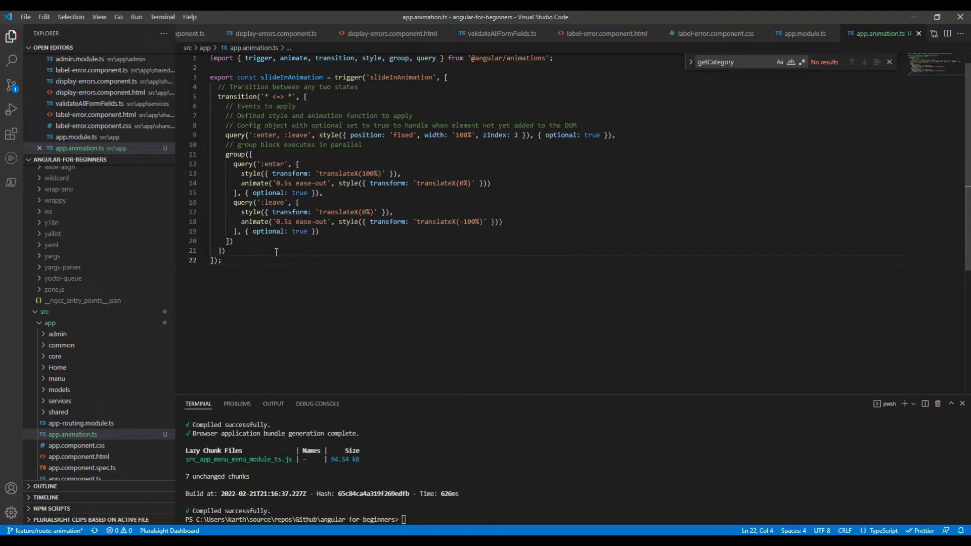
mouse_move(269, 255)
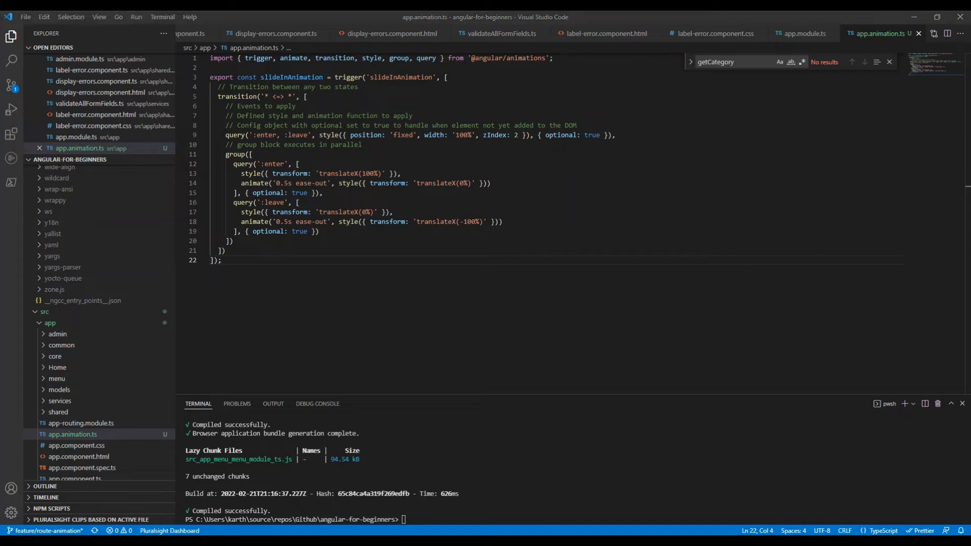
click(221, 260)
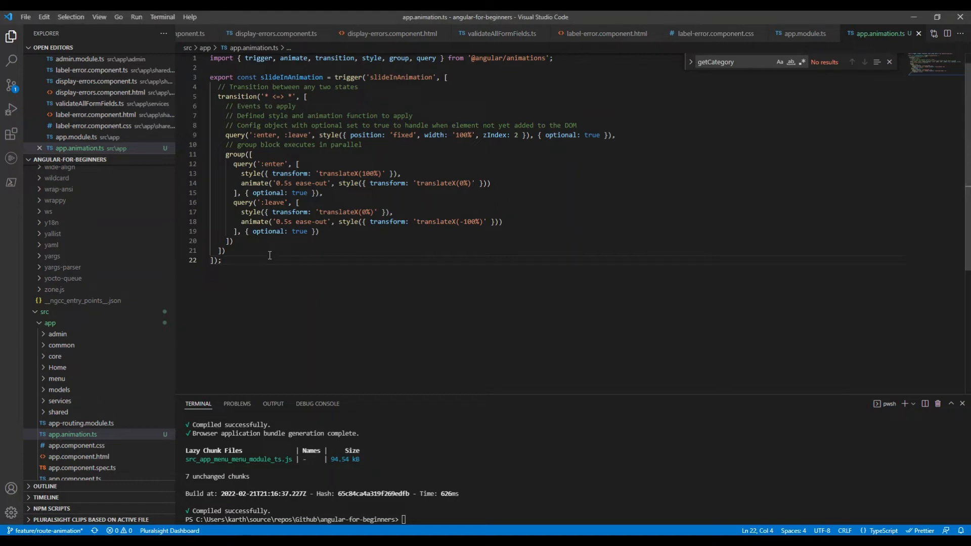
mouse_move(262, 258)
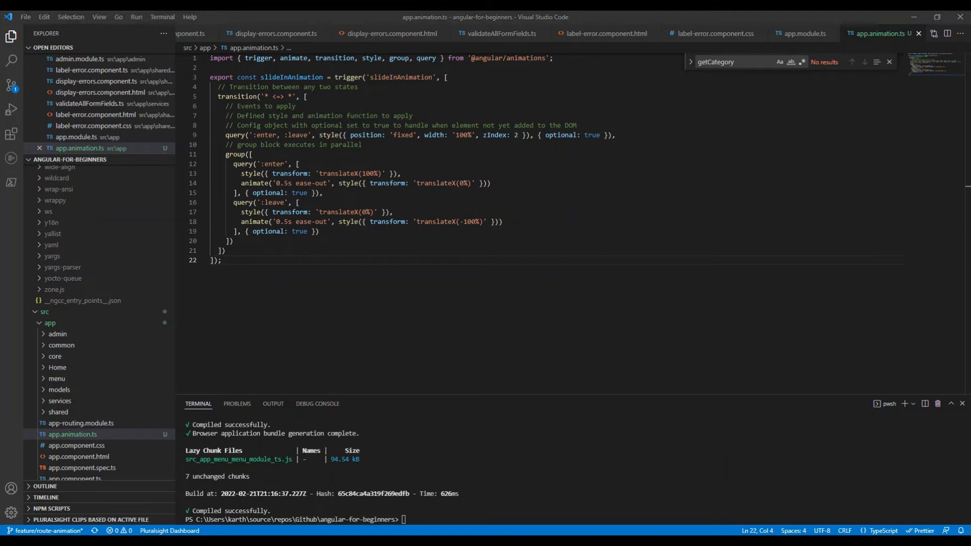
click(220, 260)
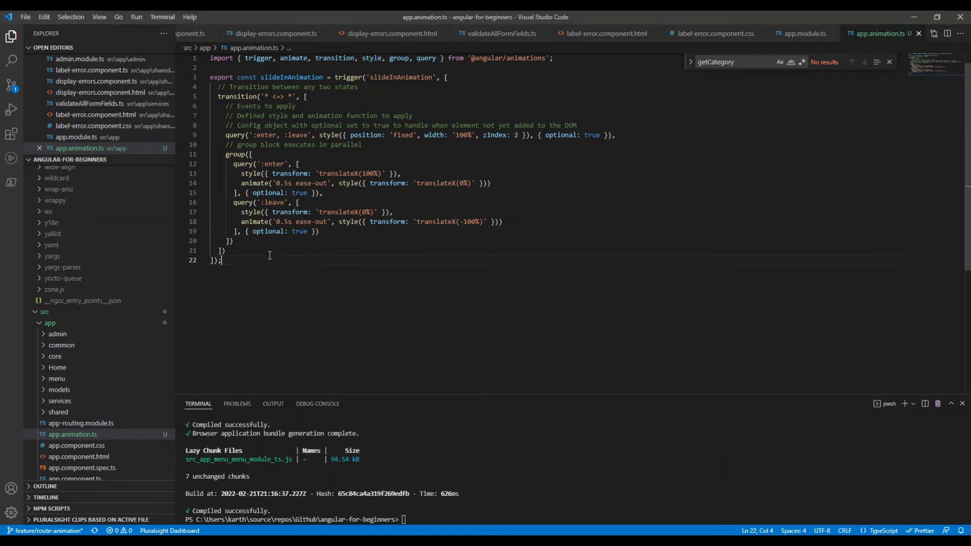
click(220, 260)
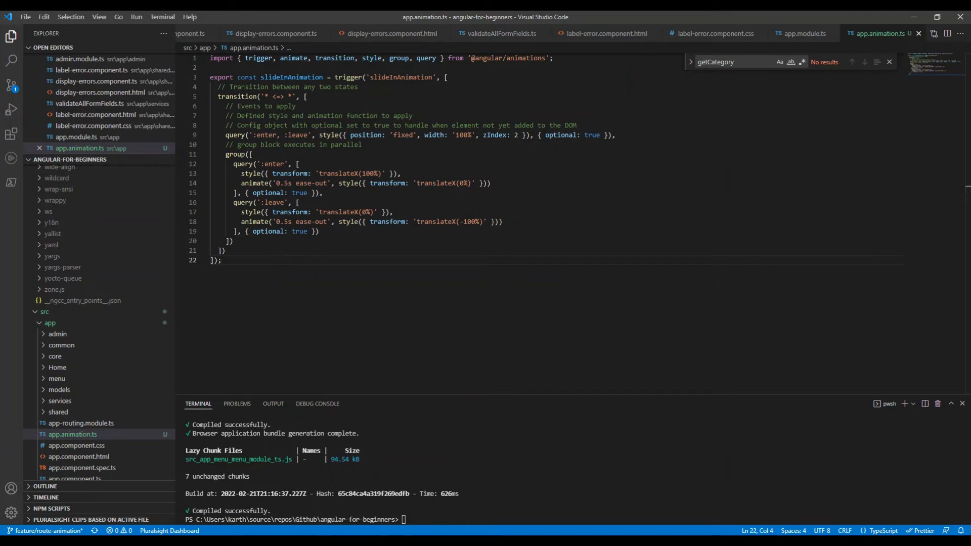
click(276, 251)
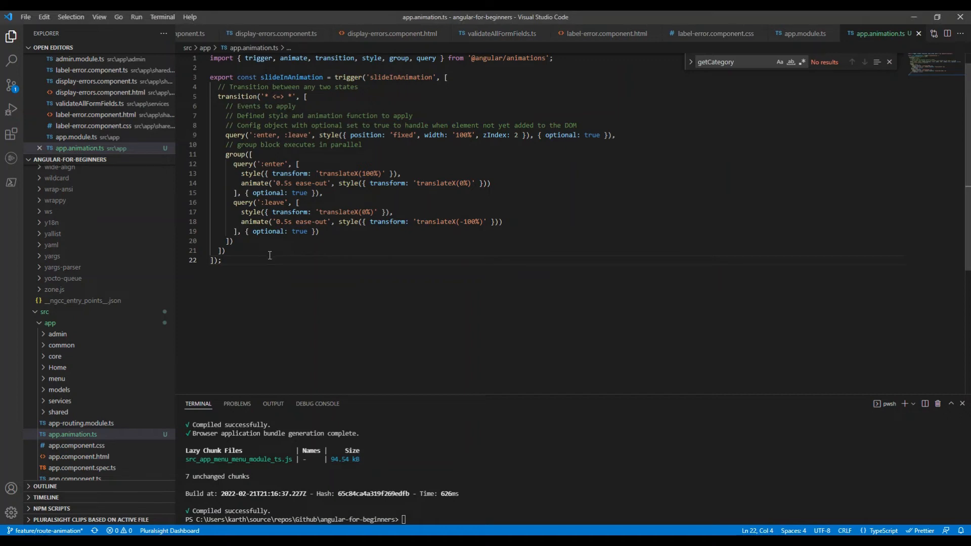
mouse_move(269, 255)
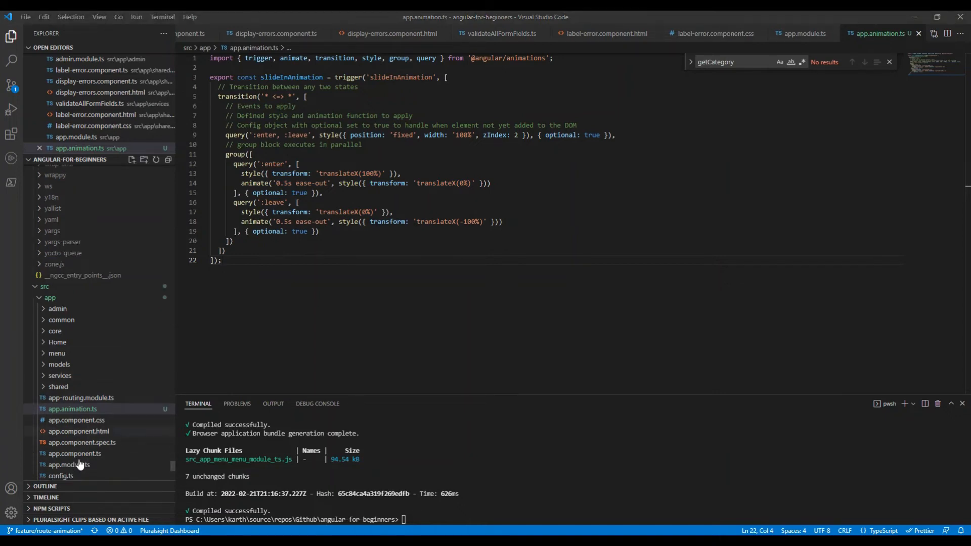
Add 'animations: [slideInAnimation]' after styleUrls in app.component.ts, auto-importing slideInAnimation
click(75, 453)
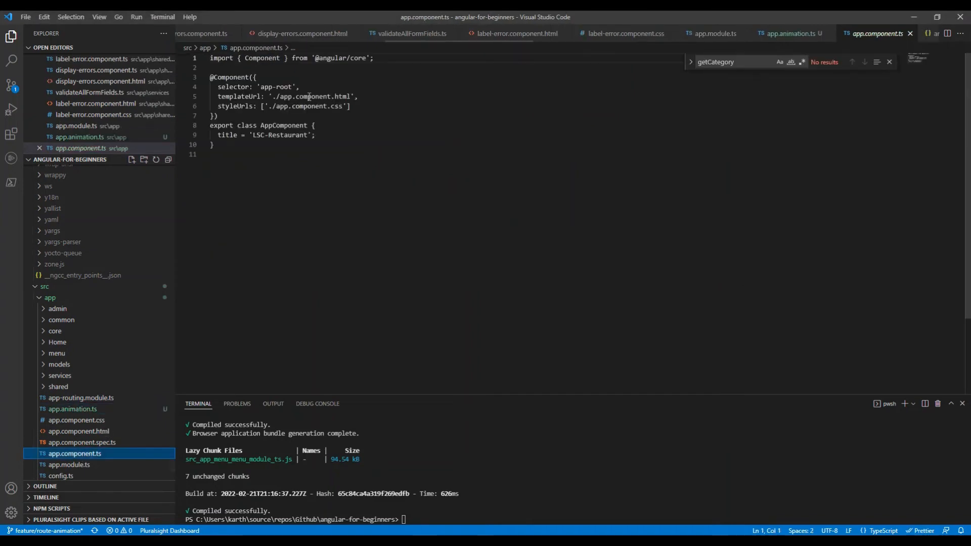
click(355, 106)
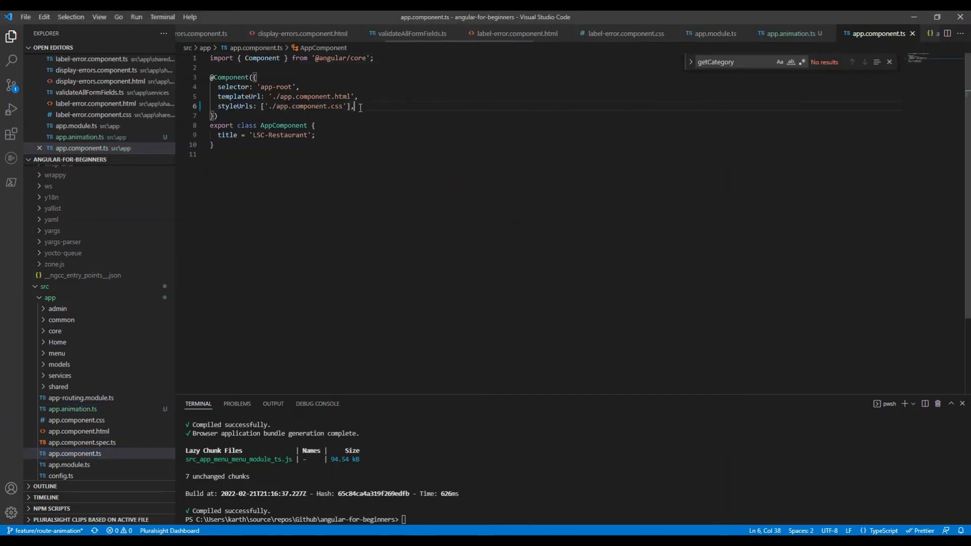
text(animations)
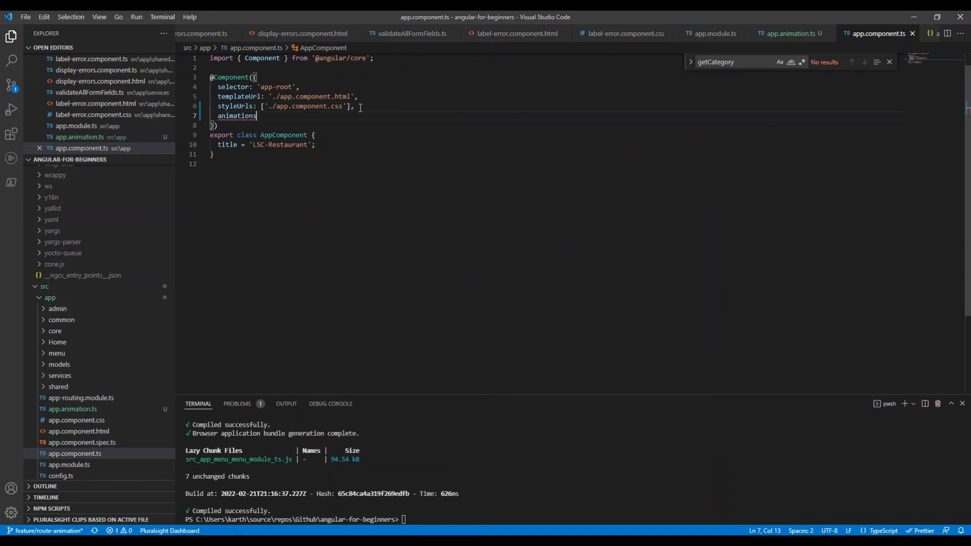
text(:)
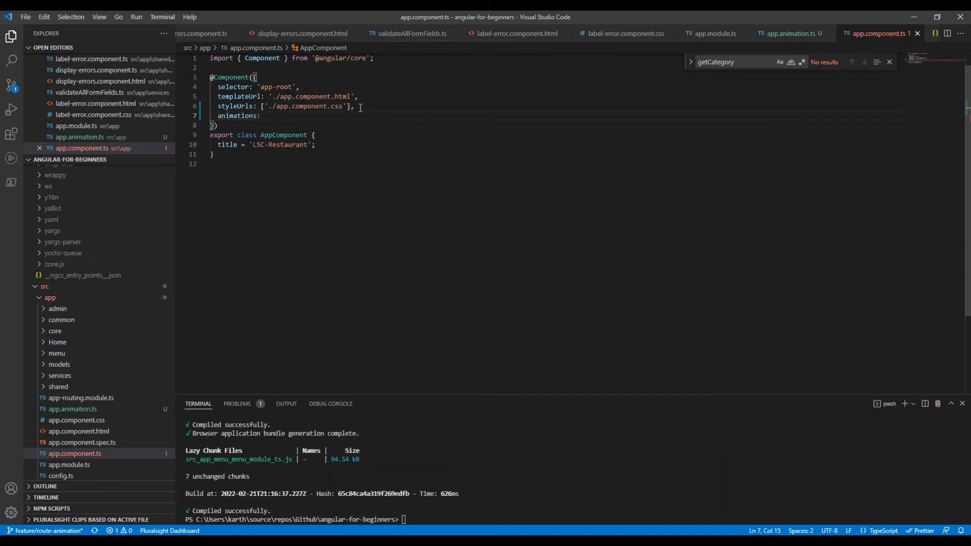
text([s])
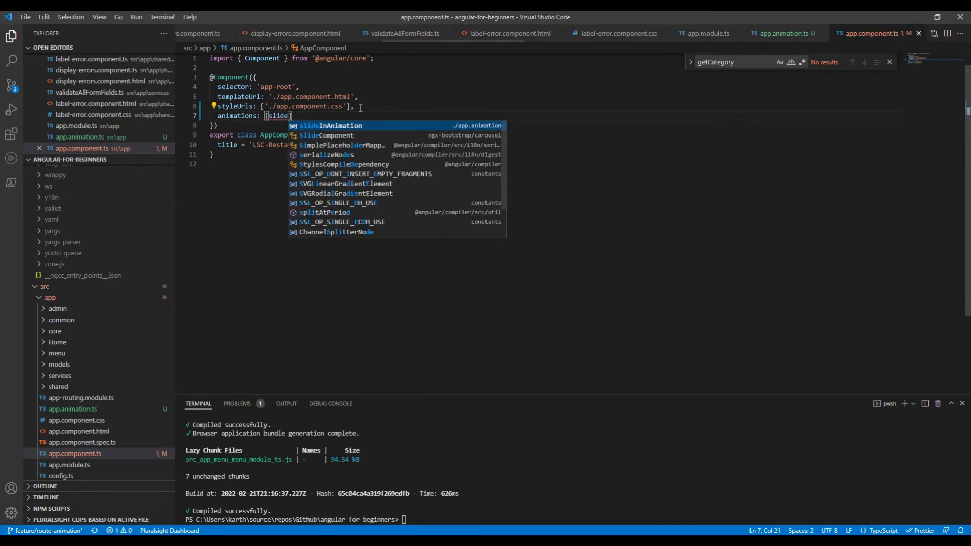
key(Tab)
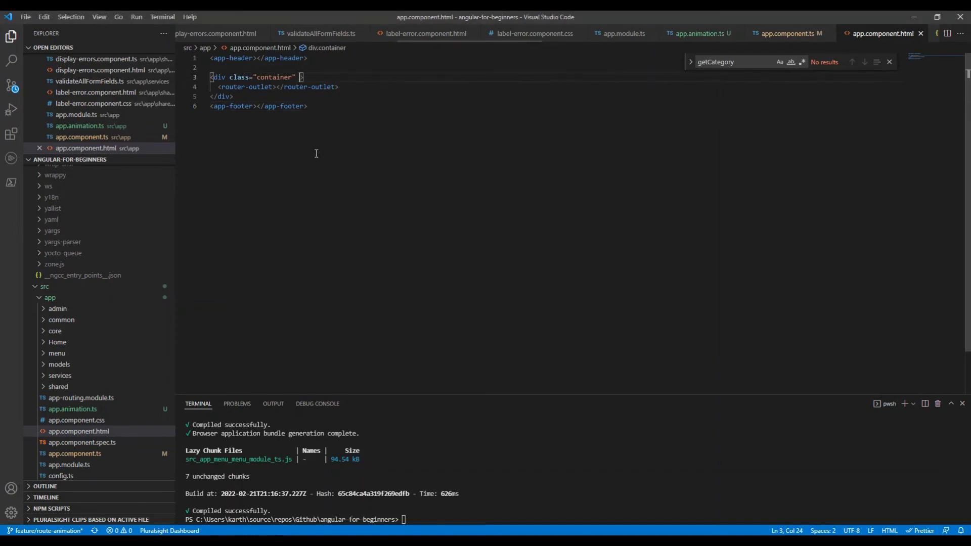
text([@])
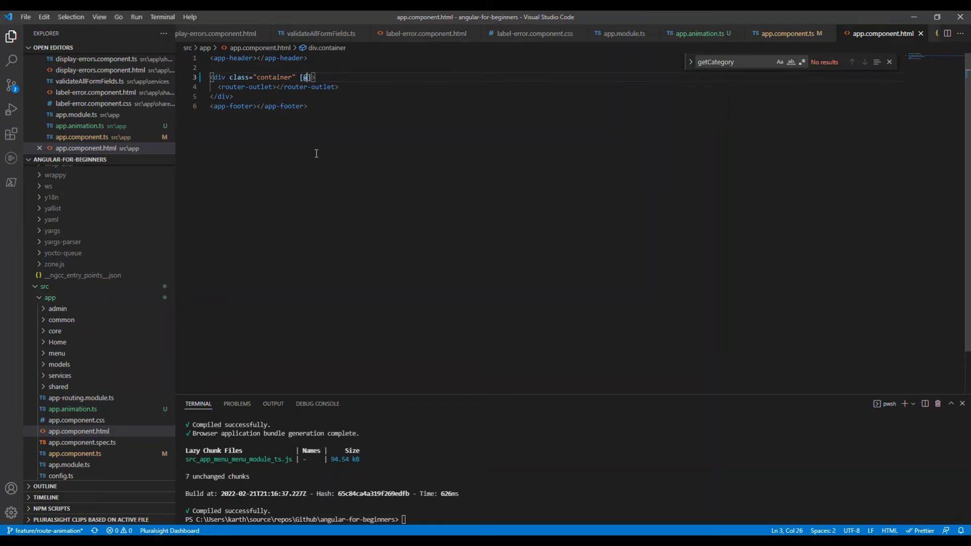
text(sli)
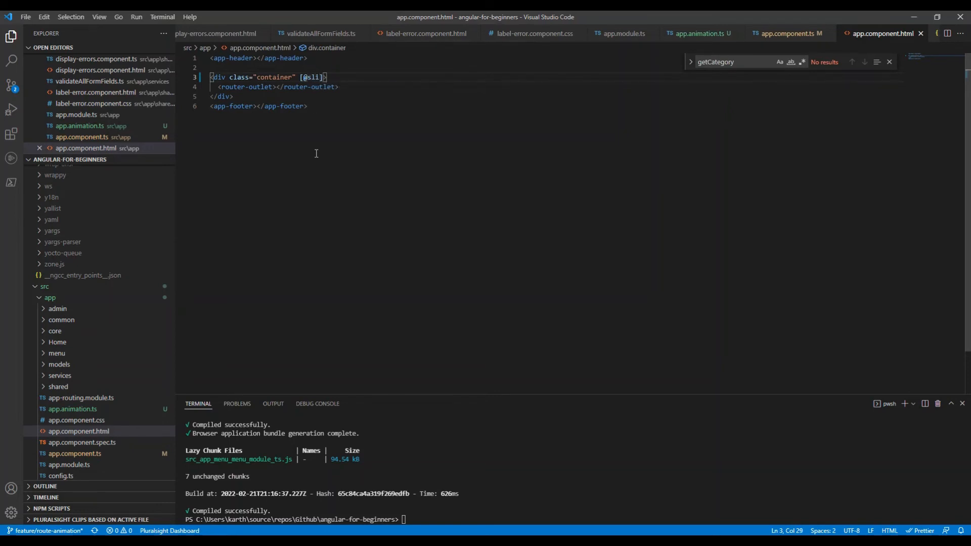
text(deInAnimation)
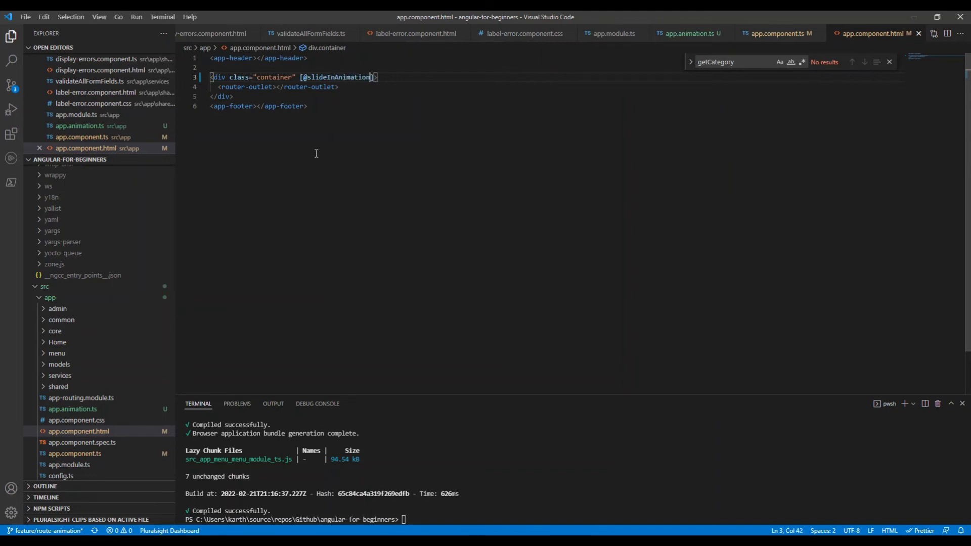
text(=")
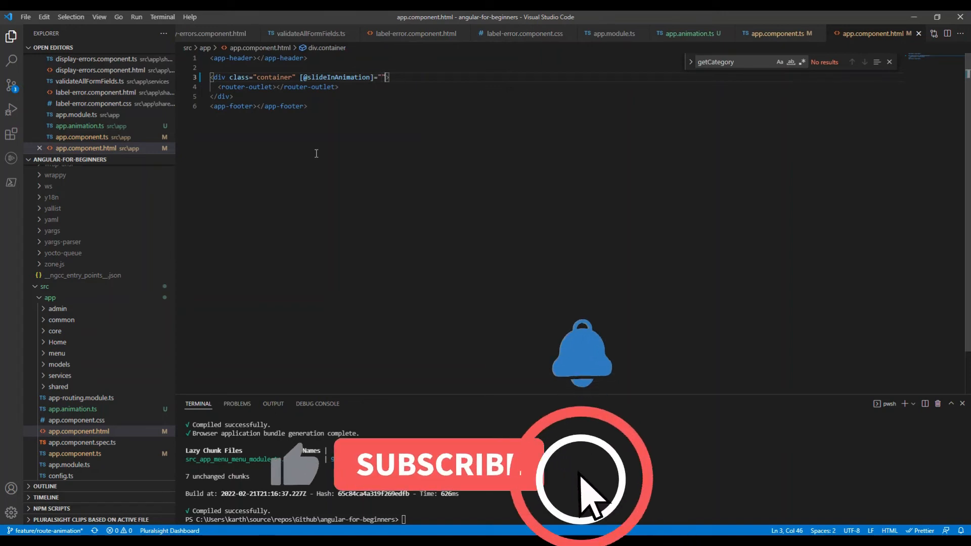
text(o.isAc)
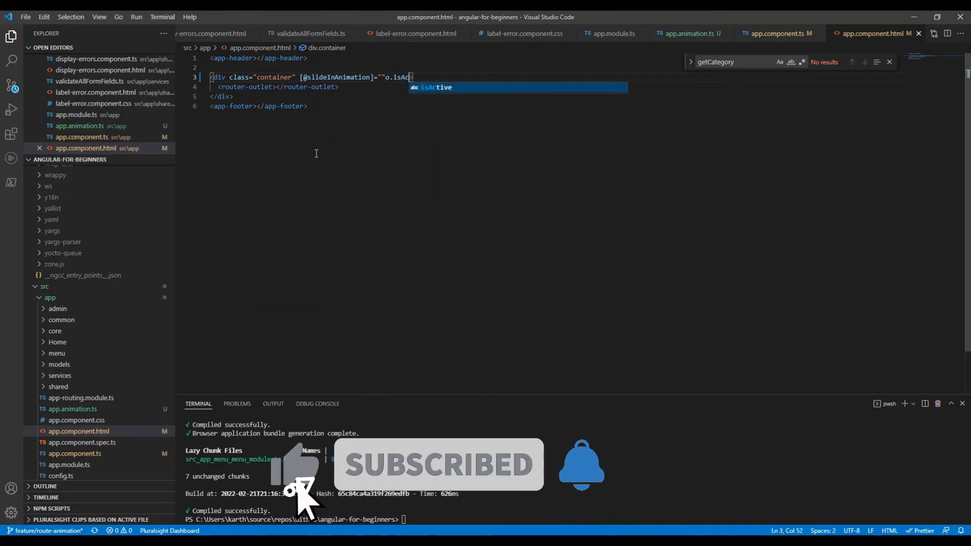
text(tivated ? o.)
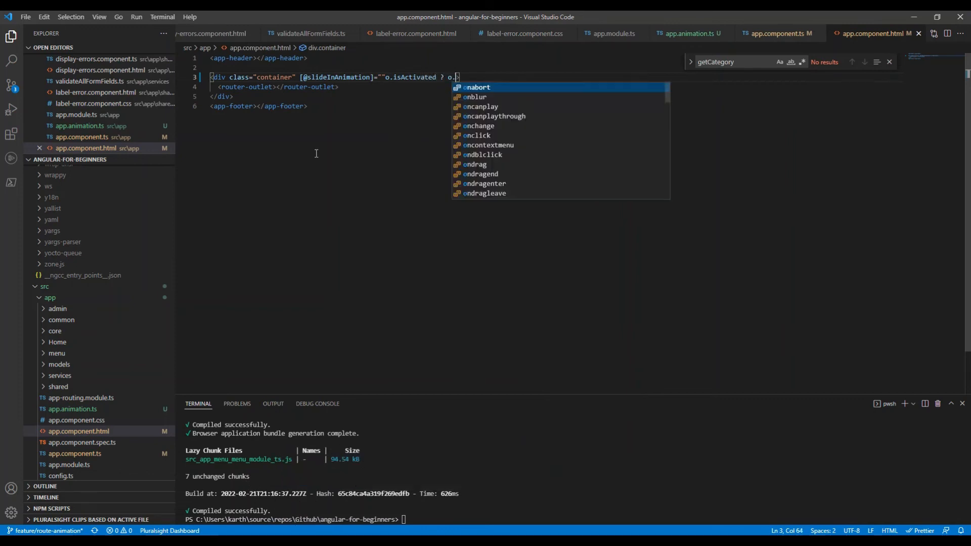
text(activatedRoute)
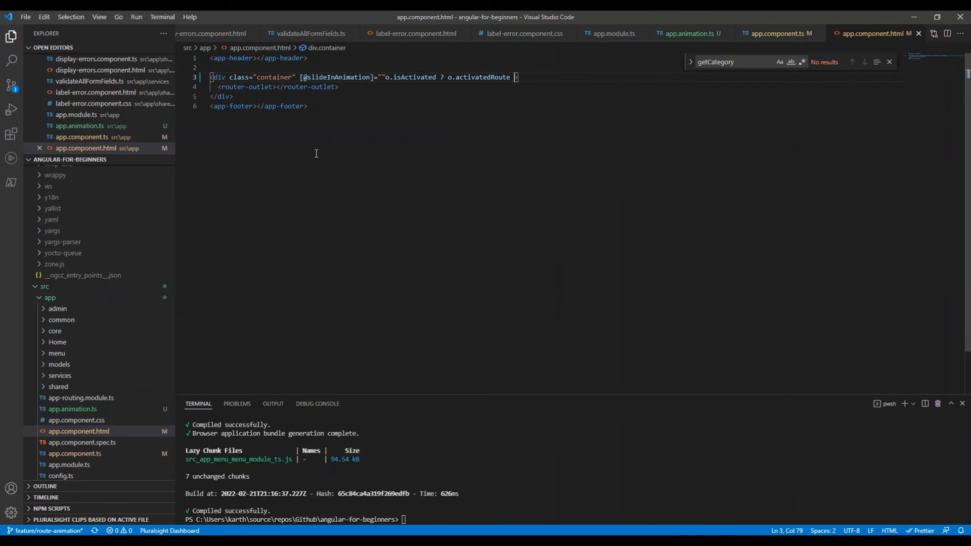
text(: ''">)
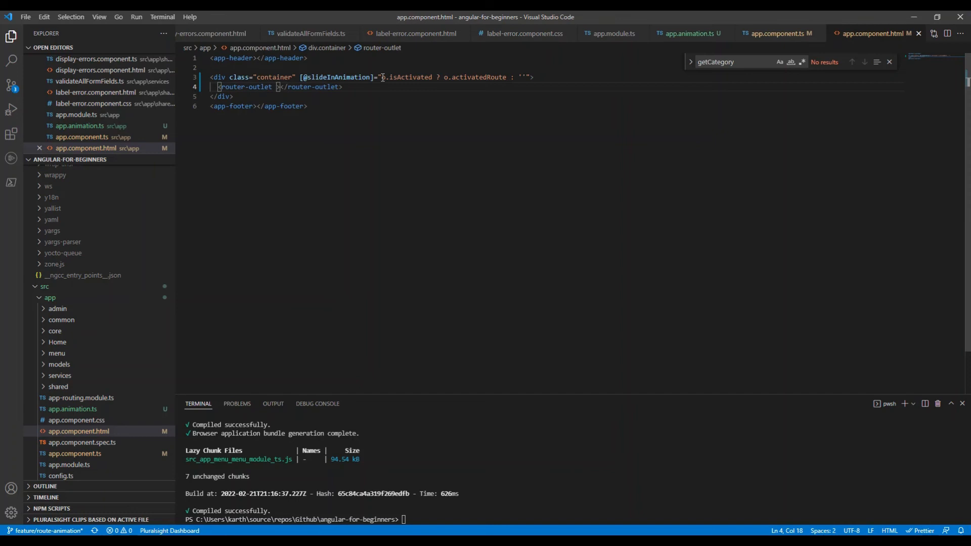
text(#o="")
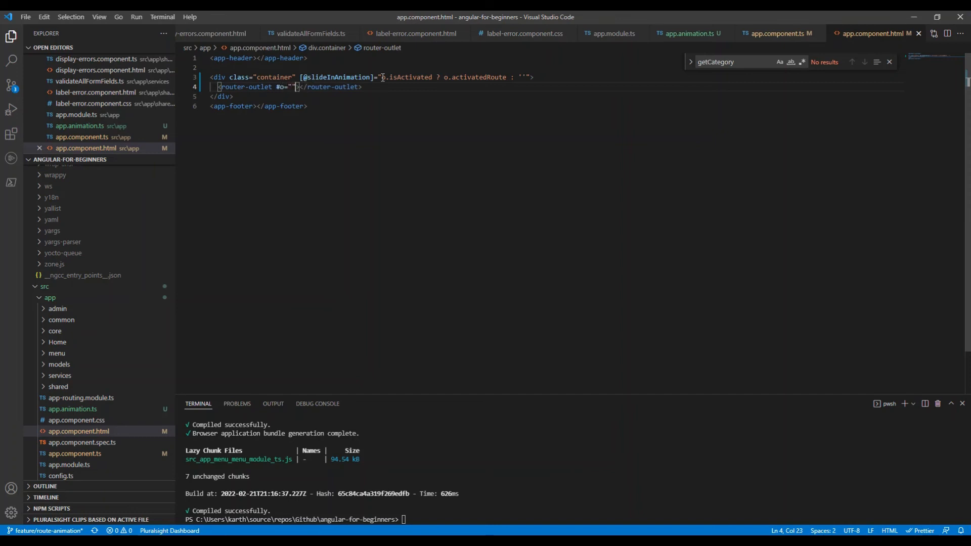
text(outlet)
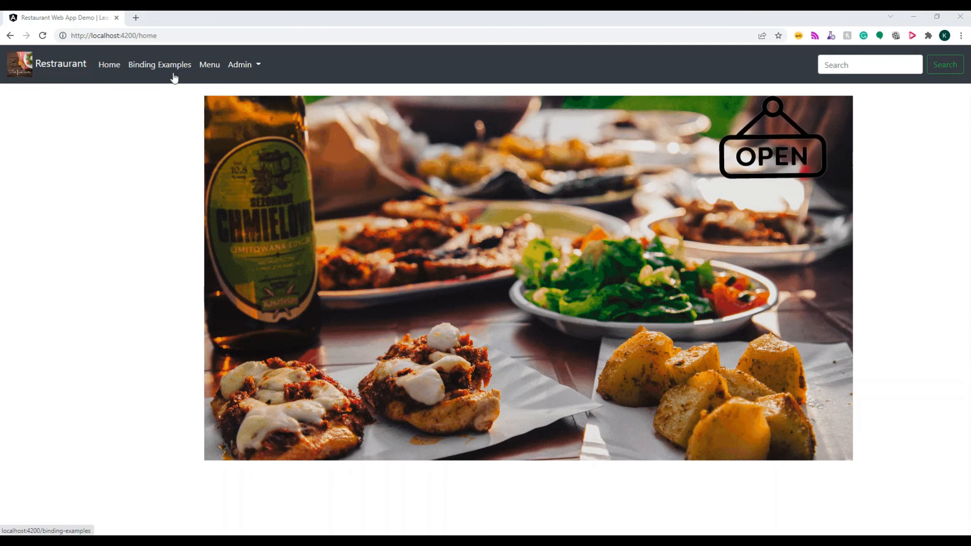
Visit Binding Examples, Menu, Manage Cuisines and Create Cuisine to see routes slide in
click(159, 64)
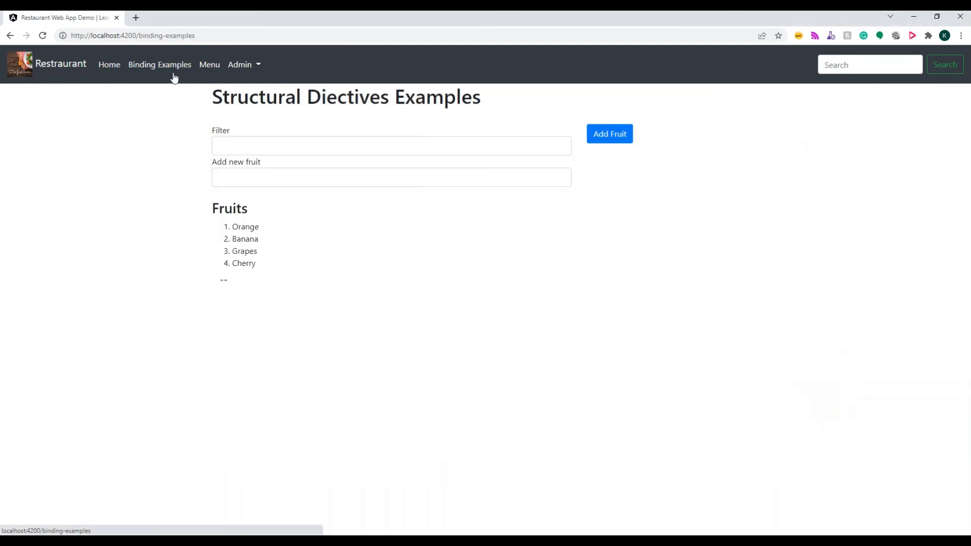
click(210, 64)
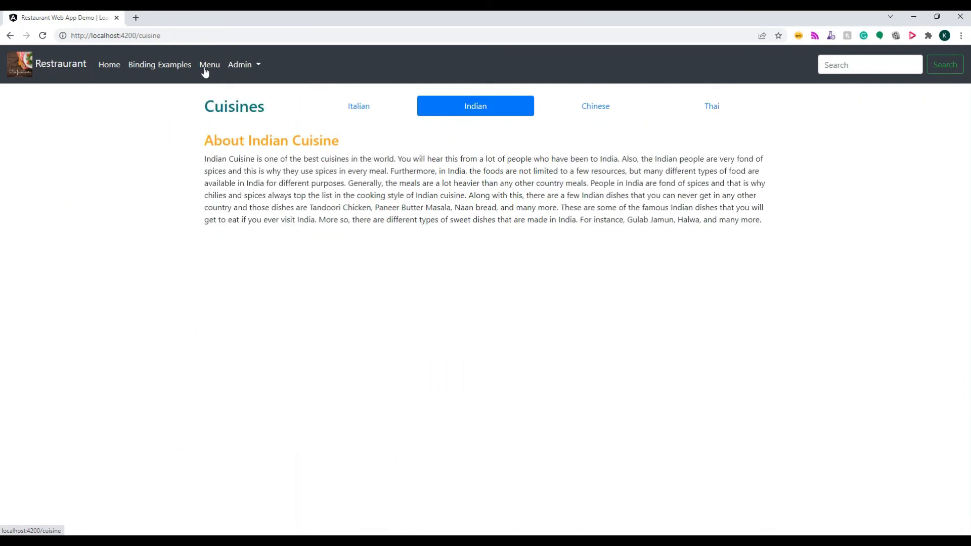
click(110, 64)
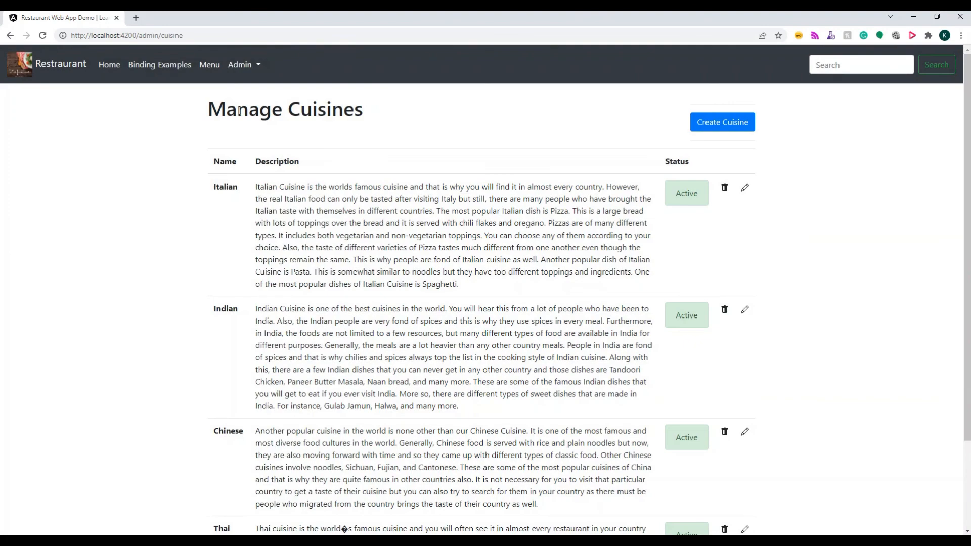
click(721, 122)
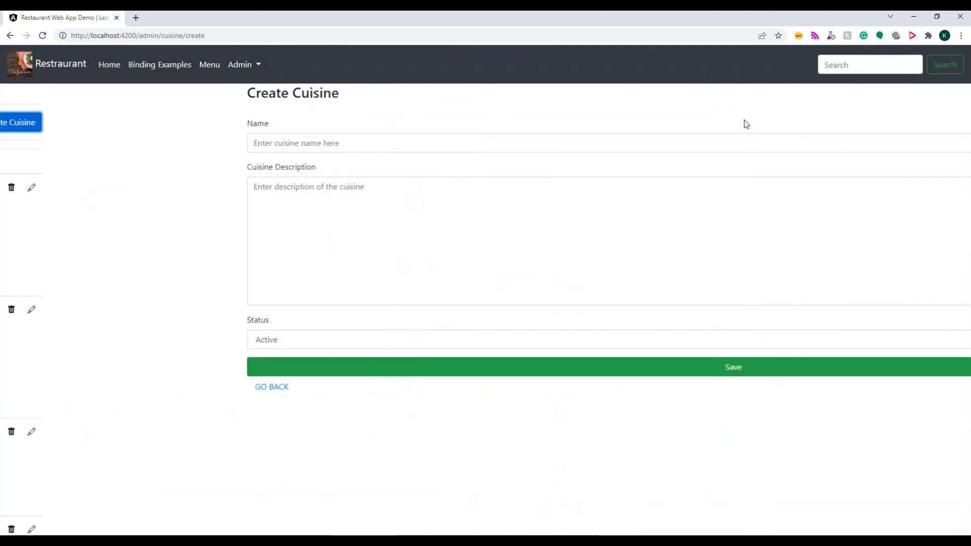